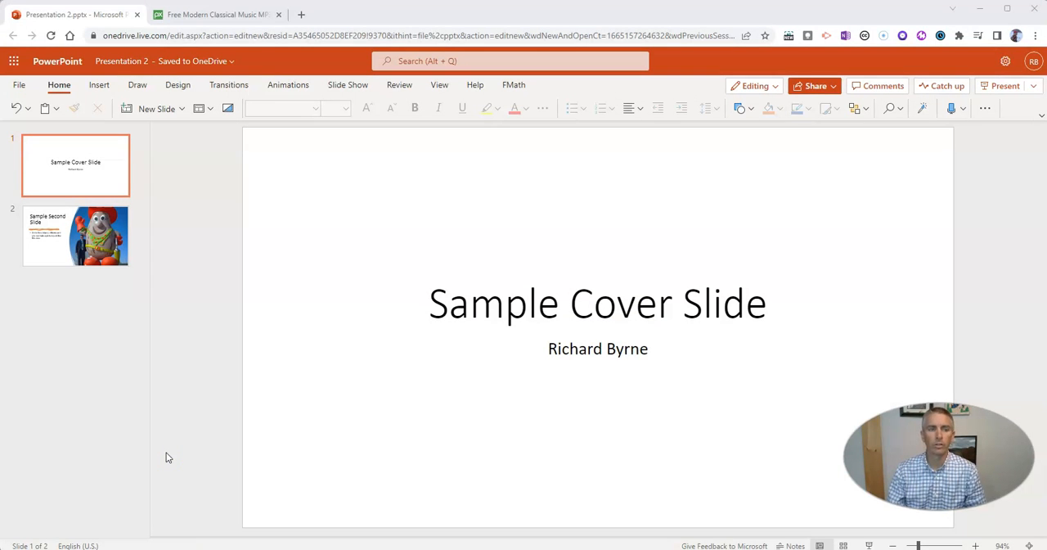
Insert the downloaded cinematic time-lapse MP3 from the Desktop as audio on the cover slide
click(217, 15)
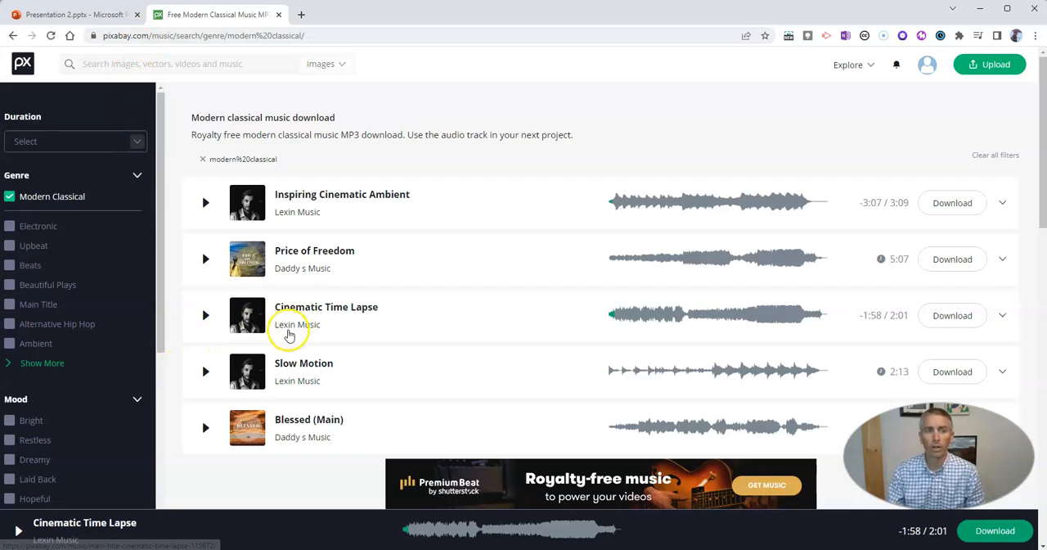
click(73, 14)
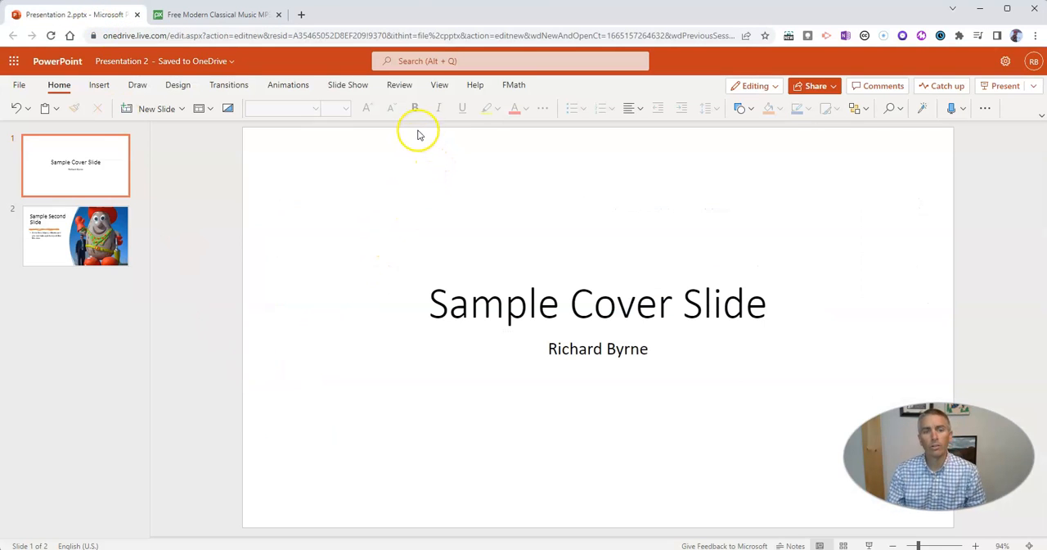
click(98, 84)
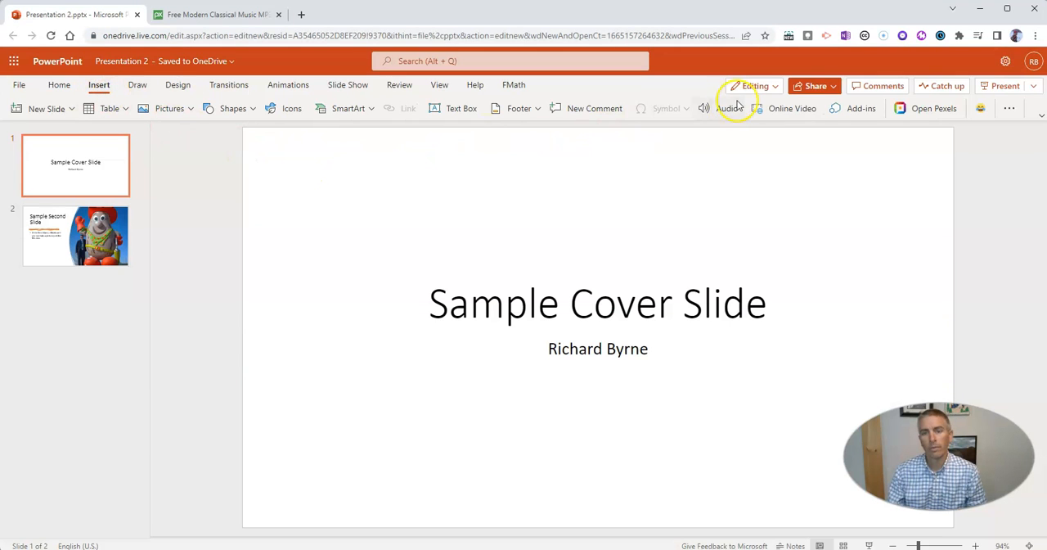
click(726, 108)
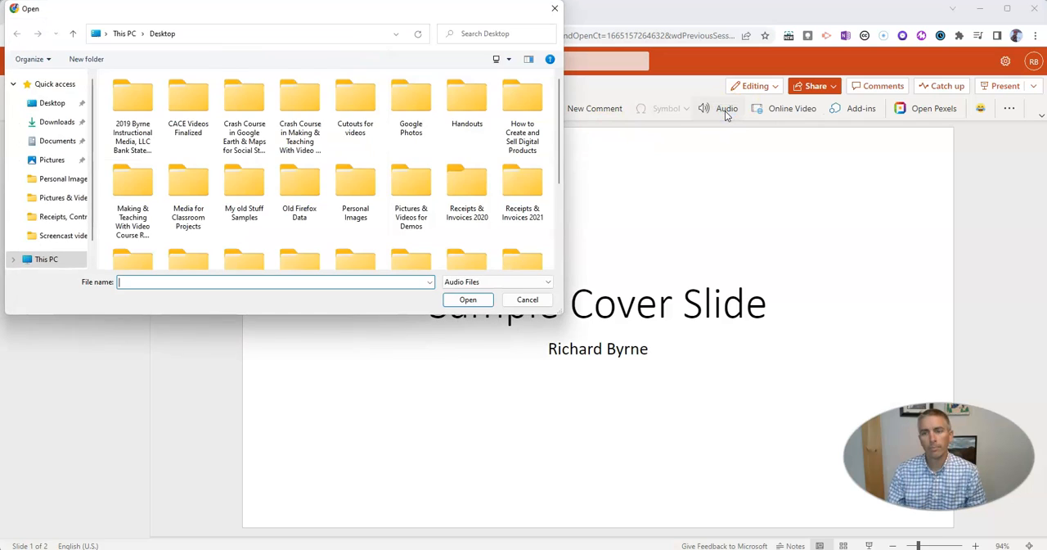
scroll(down, 3)
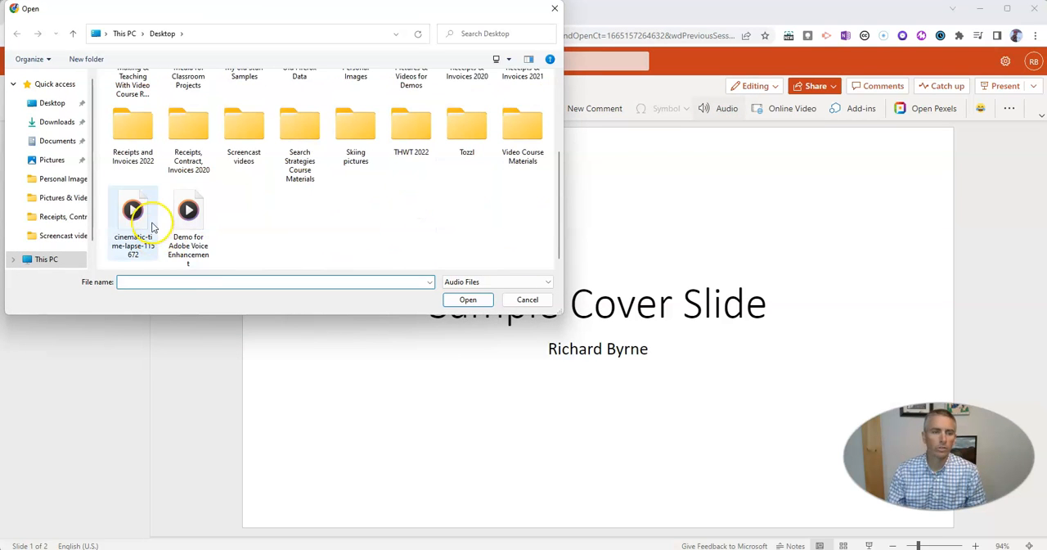
click(526, 298)
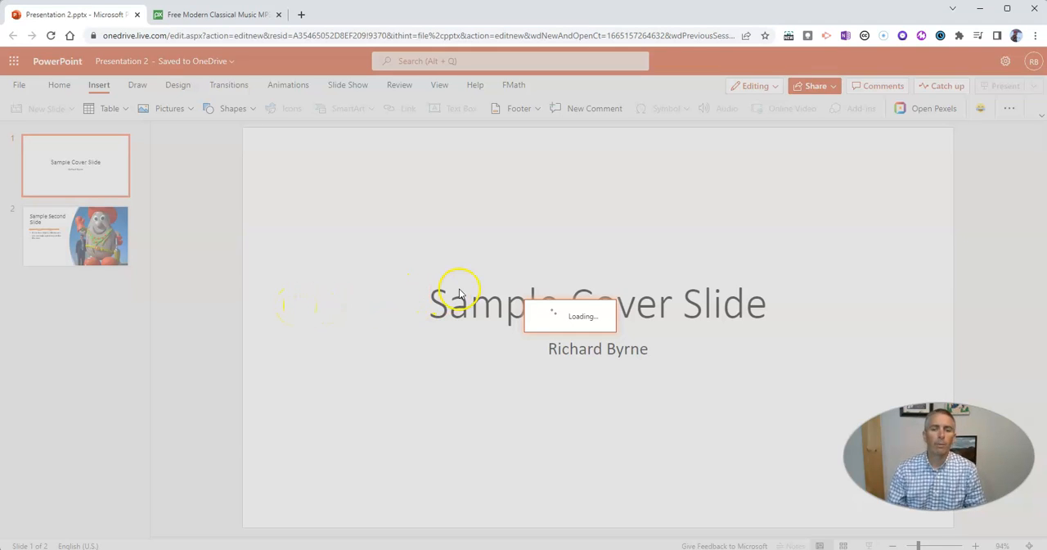
mouse_move(384, 320)
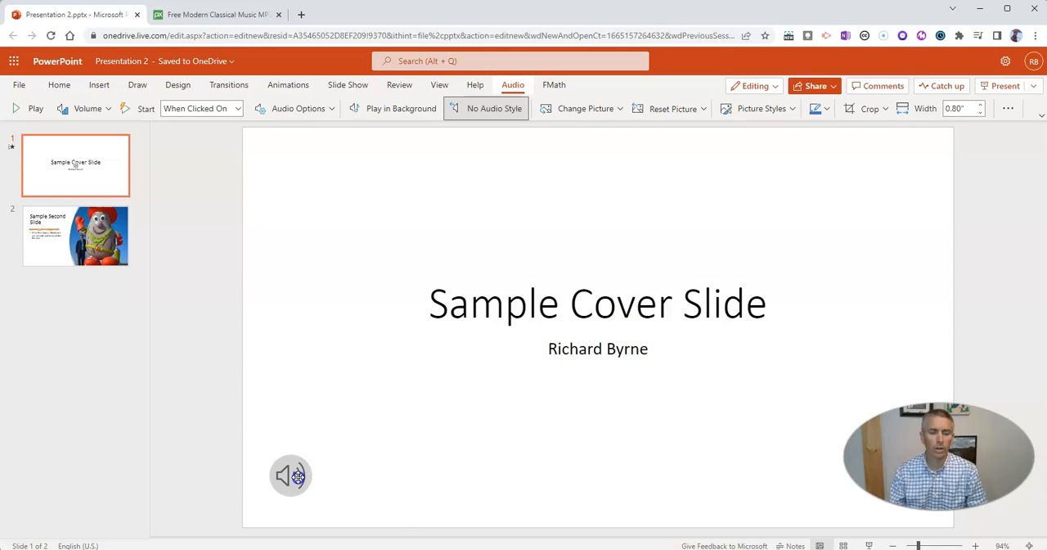
Deselect the newly inserted audio icon by clicking an empty area of the slide
click(291, 475)
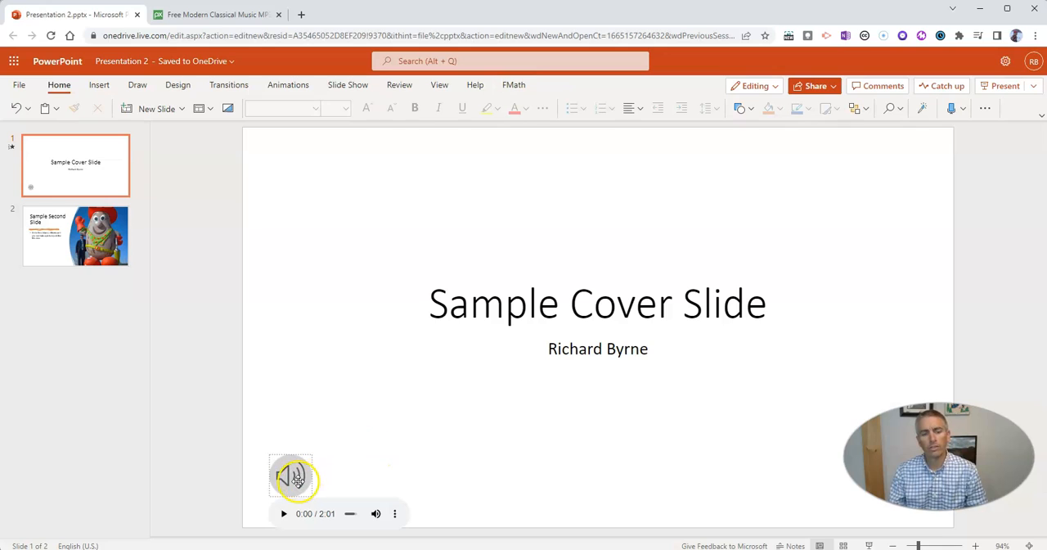
Apply Play in Background to the cover-slide audio icon and review its Audio Options
click(290, 477)
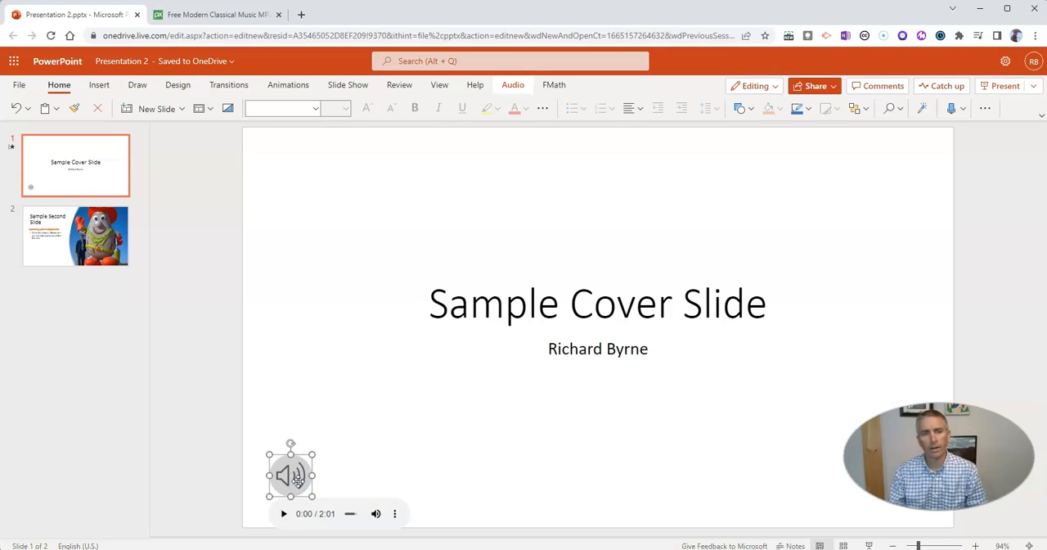
click(513, 84)
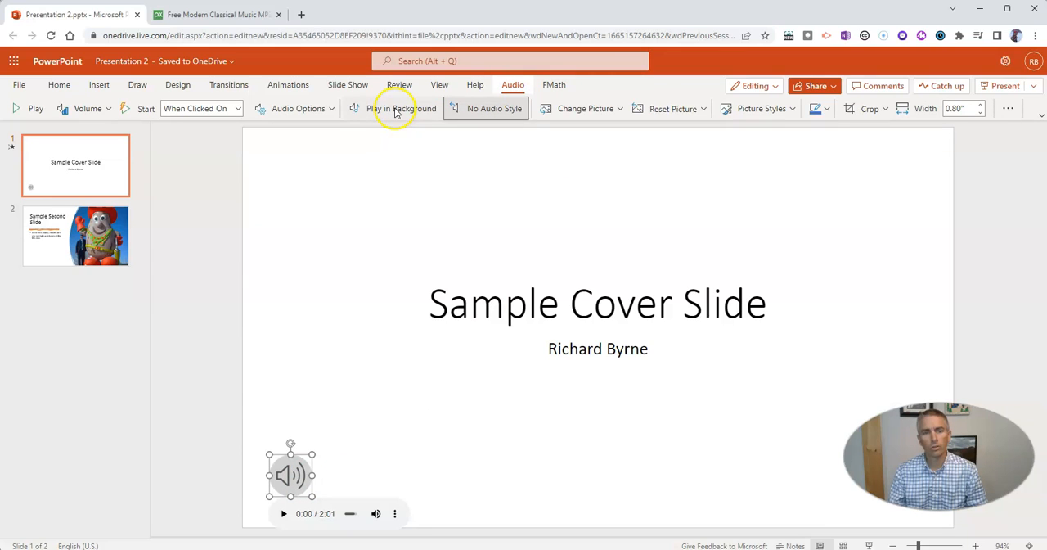
click(401, 108)
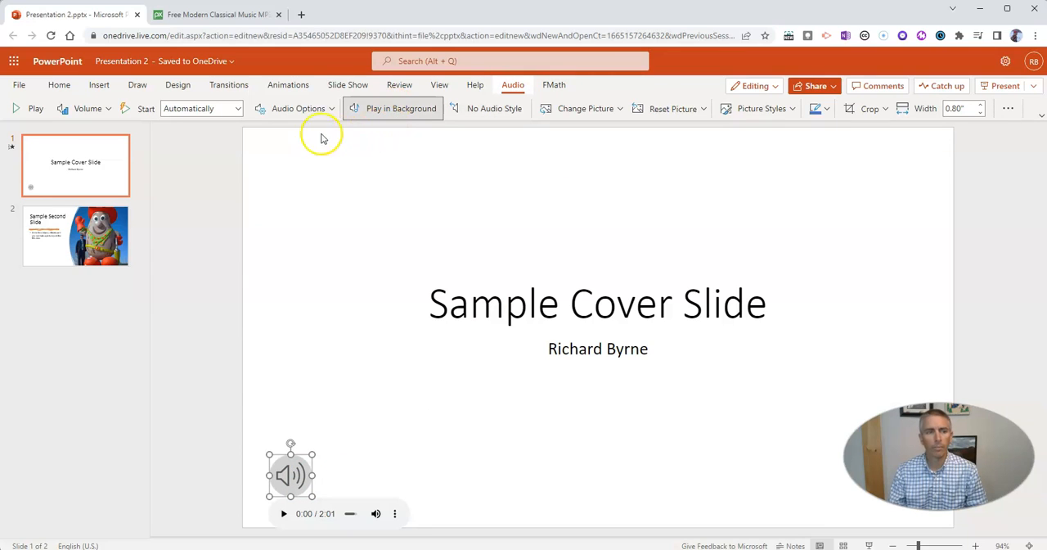
click(299, 108)
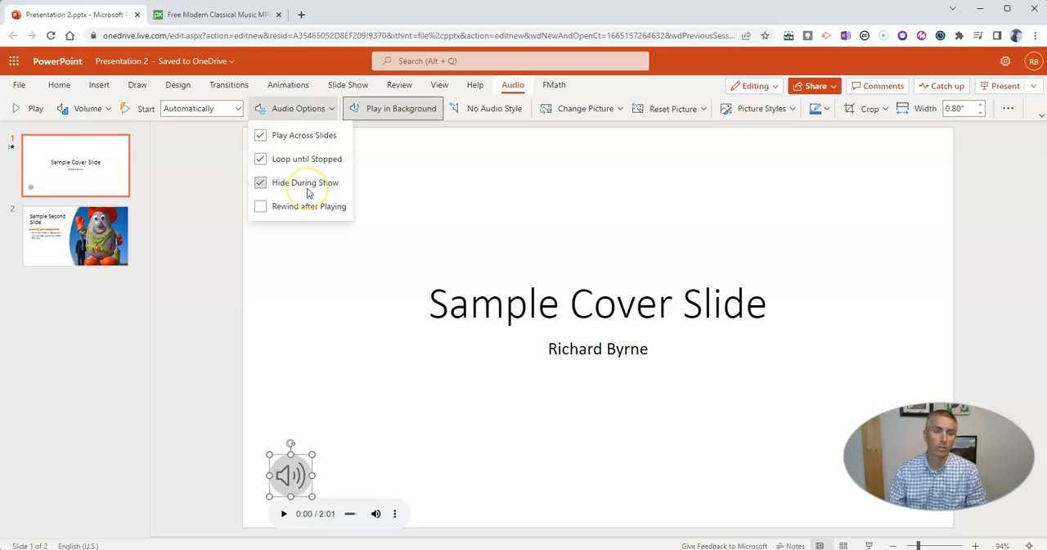
Leave Rewind after Playing unchecked and close the Audio Options dropdown
click(260, 206)
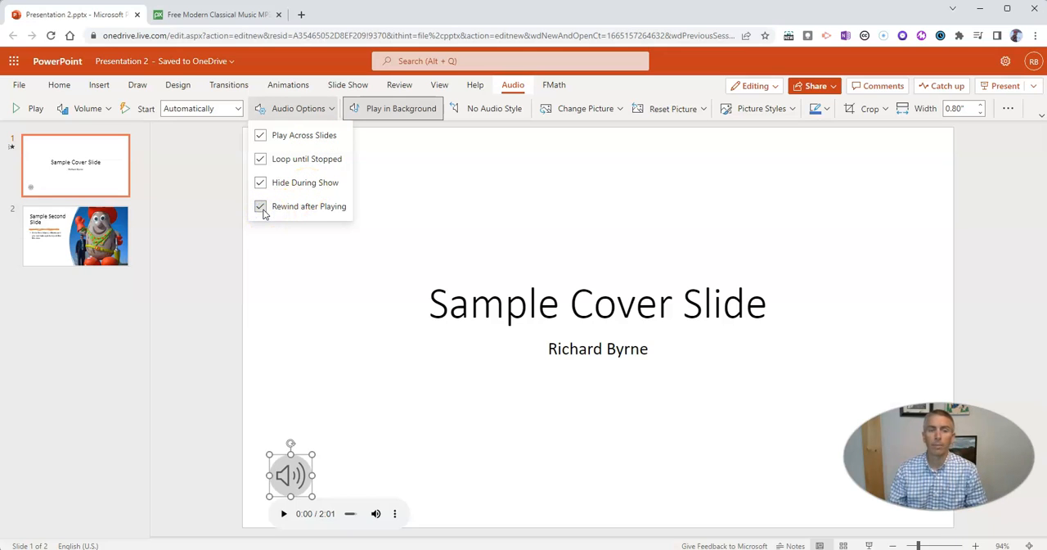
click(260, 207)
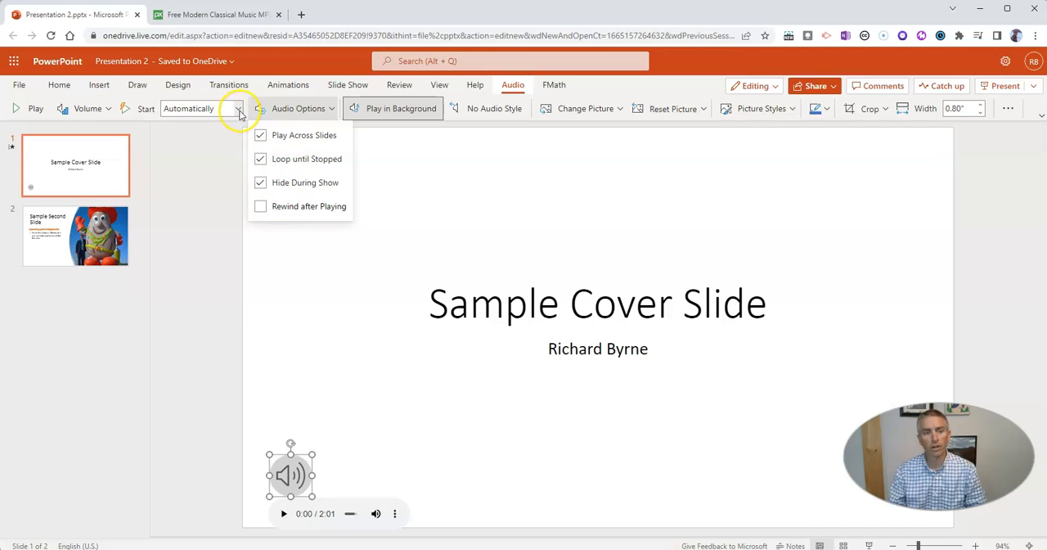
click(238, 108)
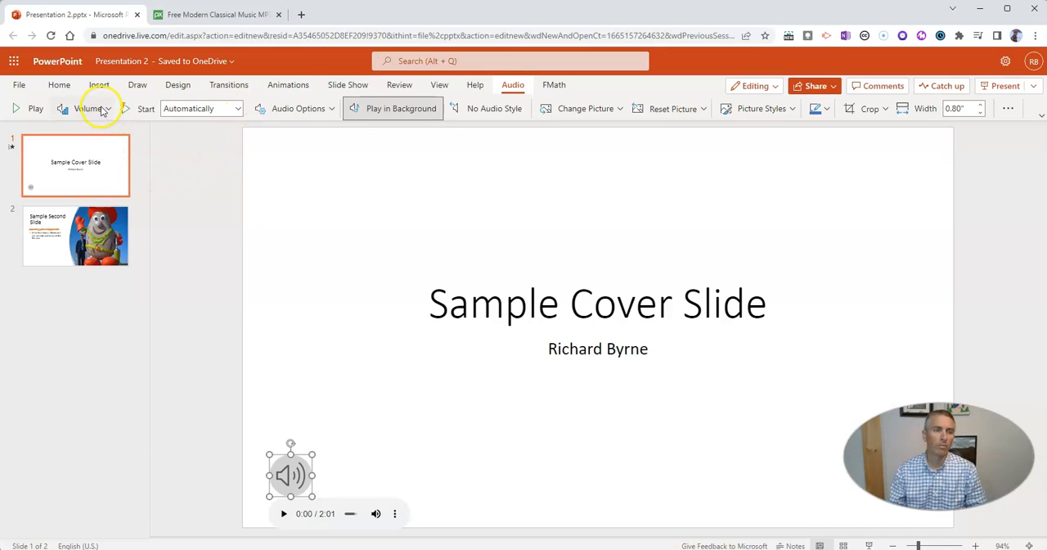
mouse_move(98, 108)
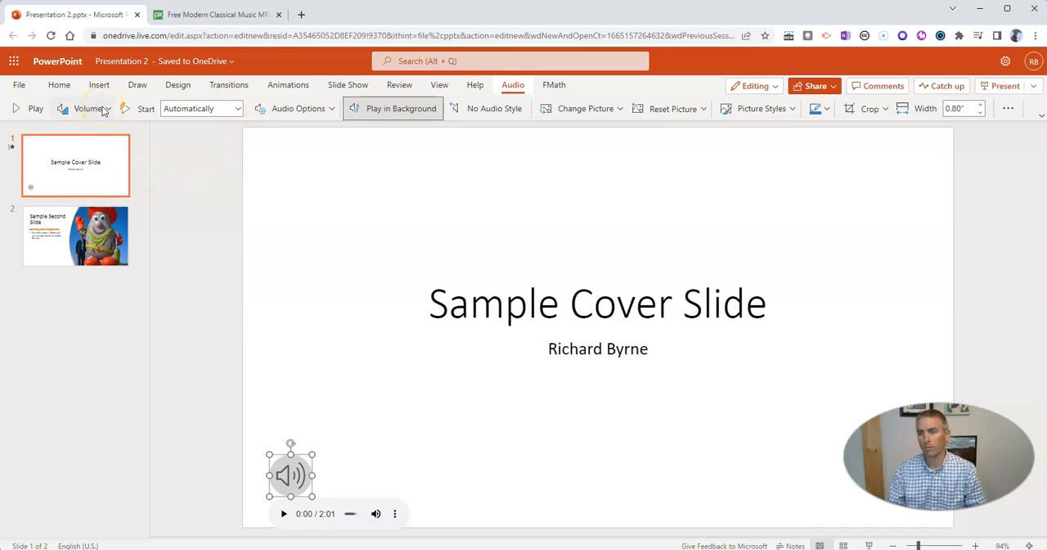